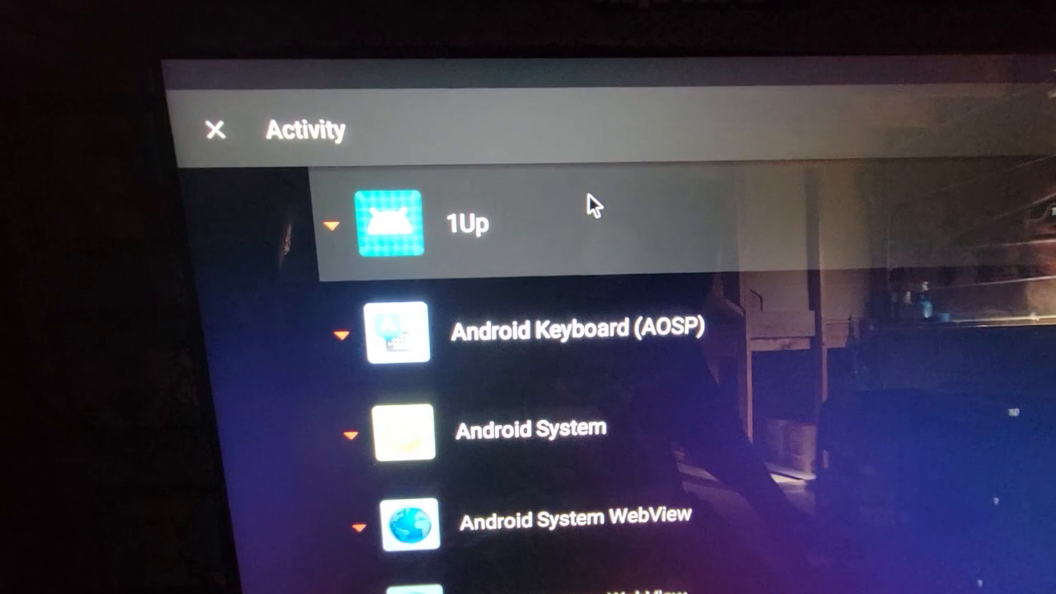
Step: Pick the 1Up activity in the Activity picker to place its shortcut on the home screen
{"action": "left_click", "coordinate": [334, 225]}
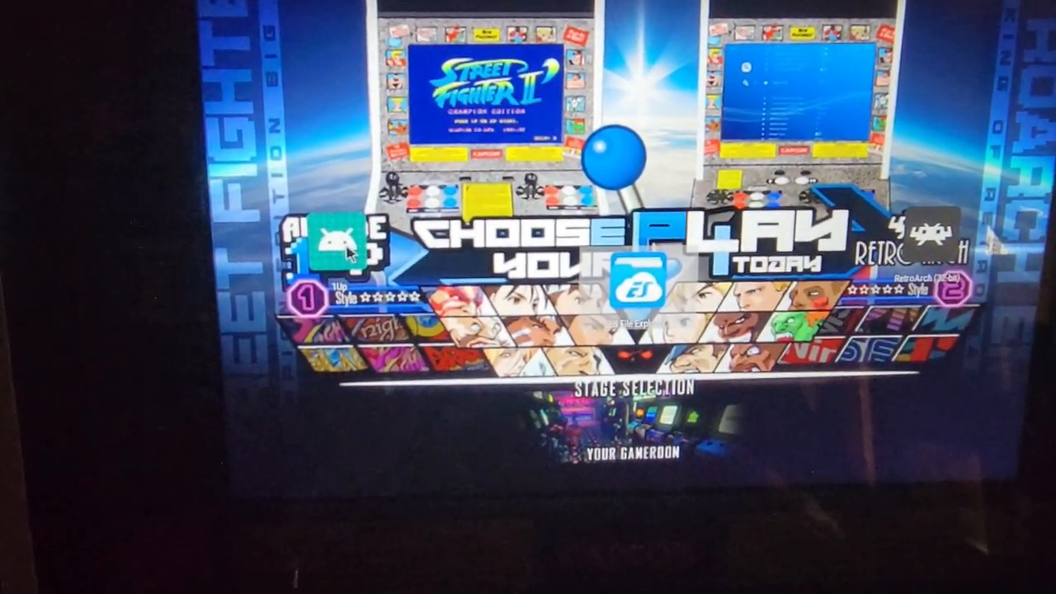
Step: Edit the 1Up shortcut's icon, choosing ES File Explorer as the gallery app for the image
{"action": "right_click", "coordinate": [342, 247]}
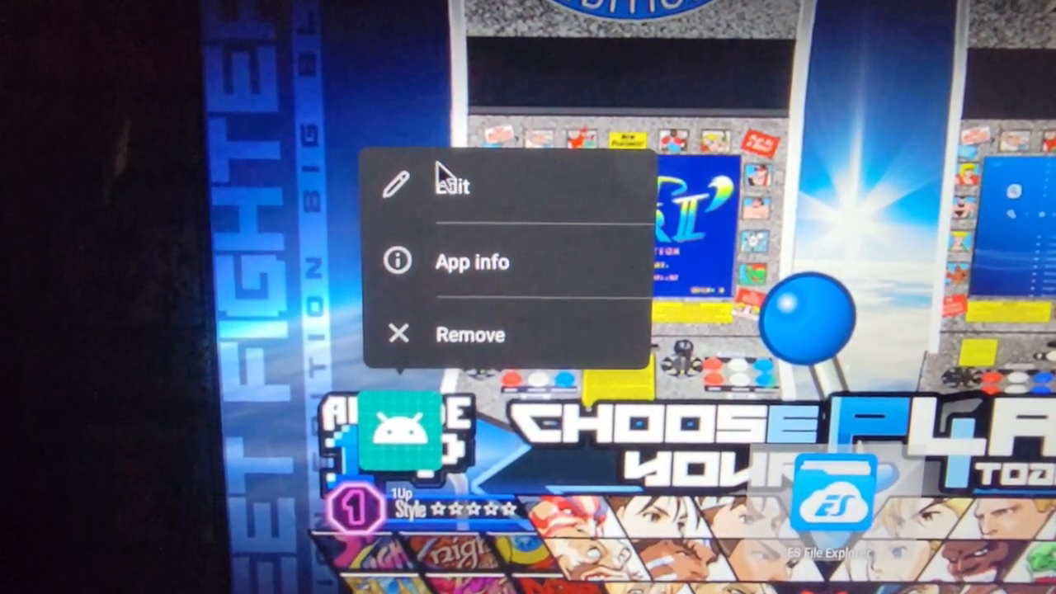
{"action": "left_click", "coordinate": [453, 186]}
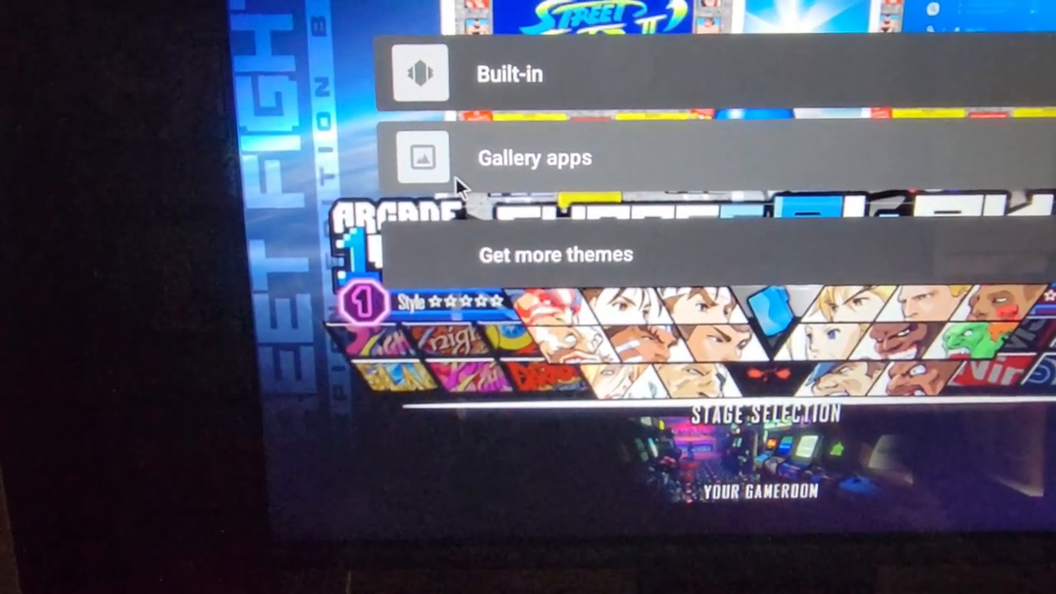
{"action": "left_click", "coordinate": [534, 157]}
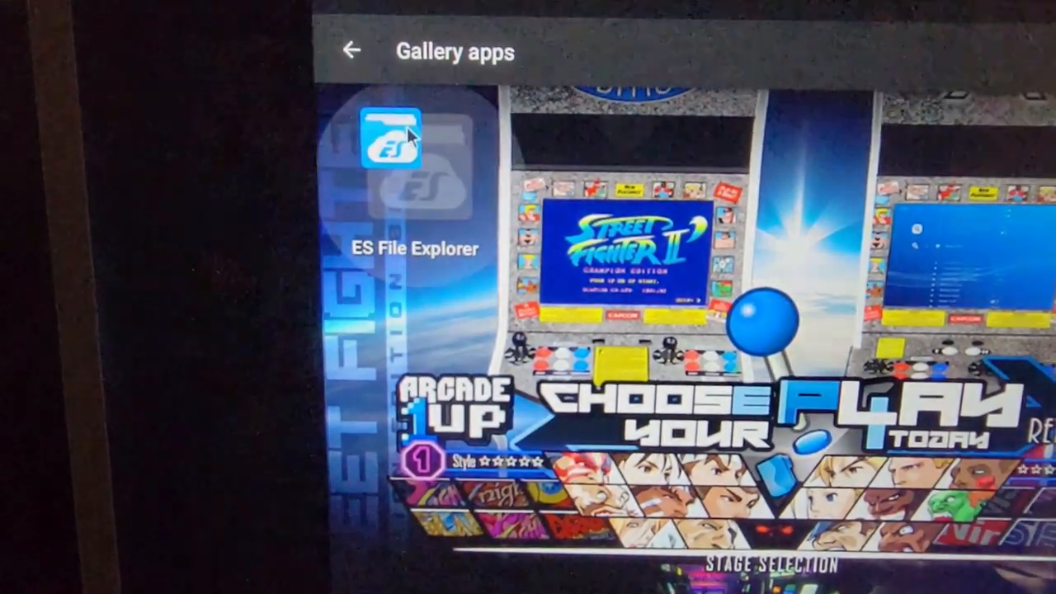
{"action": "left_click", "coordinate": [391, 148]}
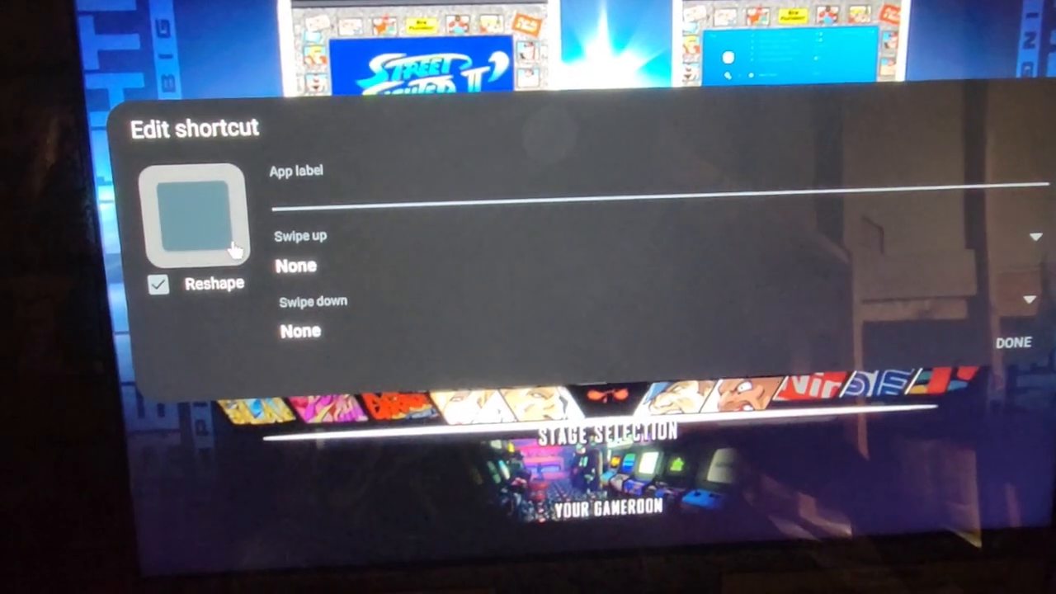
Step: Apply the blank image as the 1Up icon with an empty label and save
{"action": "left_click", "coordinate": [158, 285]}
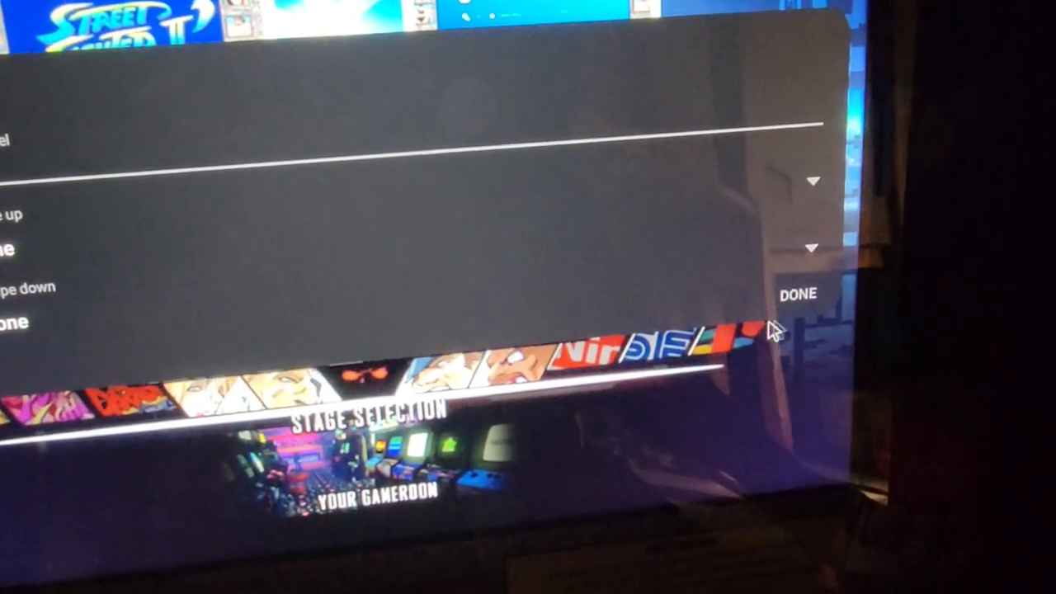
{"action": "left_click", "coordinate": [795, 293]}
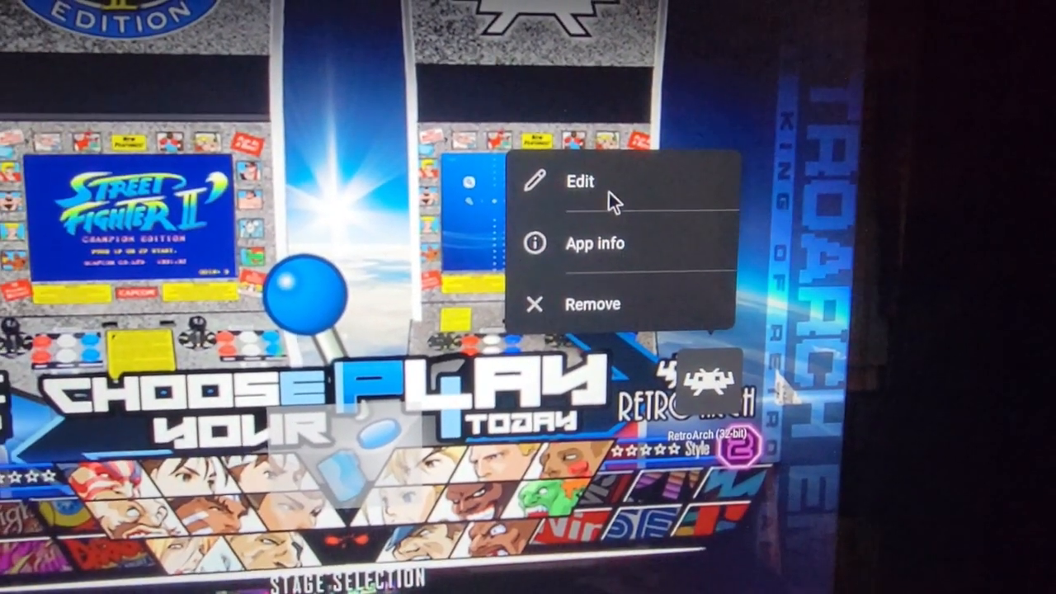
Step: Edit the RetroArch shortcut to a blank icon, empty label and no reshape, then save
{"action": "left_click", "coordinate": [580, 181]}
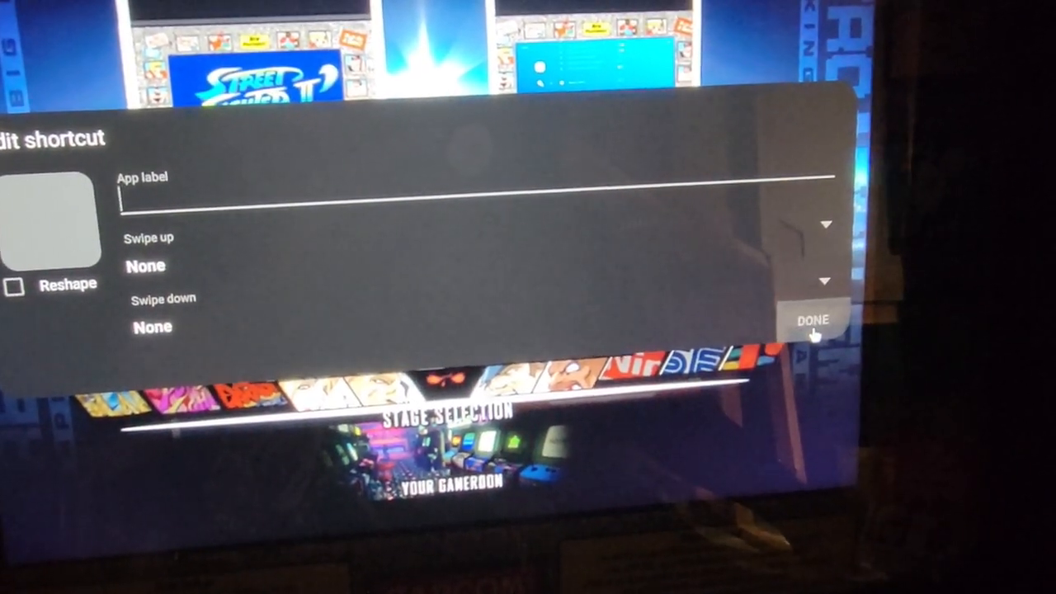
{"action": "left_click", "coordinate": [813, 320]}
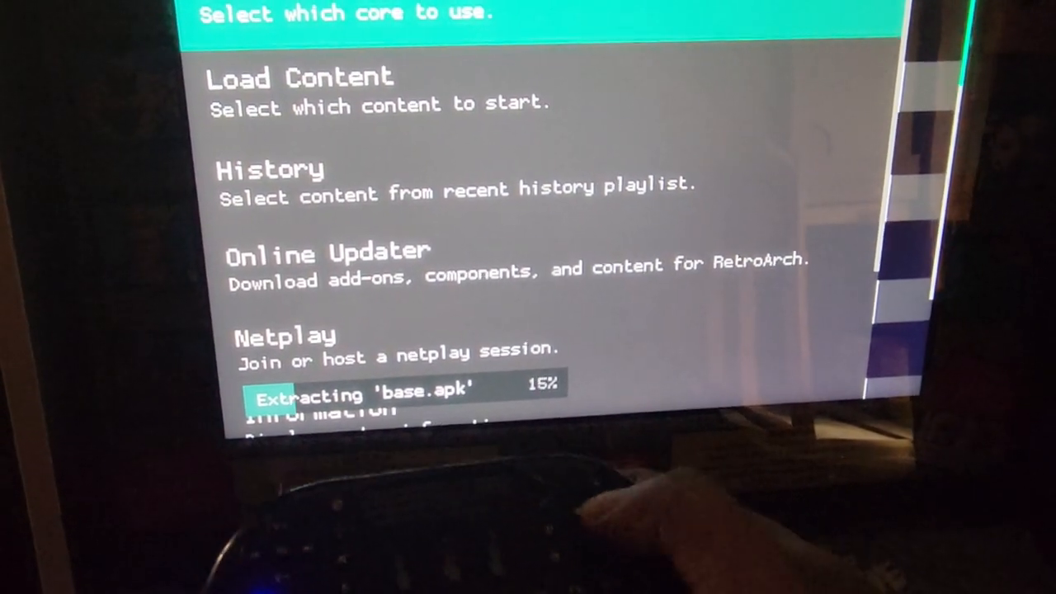
Step: Scroll RetroArch's main menu down to Settings and into the Input settings
{"action": "scroll", "scroll_direction": "down", "scroll_amount": 3}
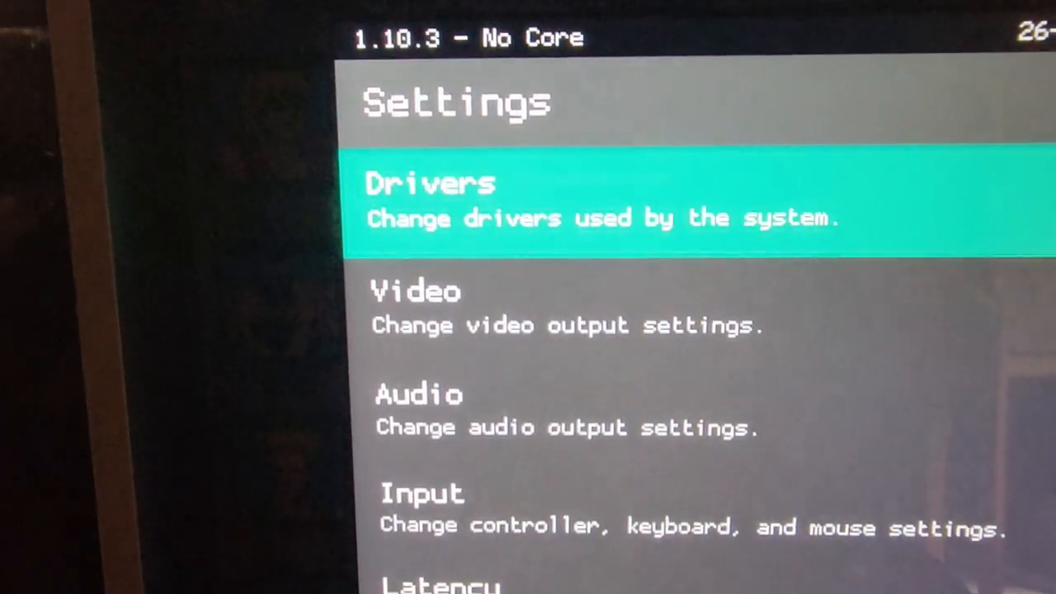
{"action": "scroll", "scroll_direction": "down", "scroll_amount": 3}
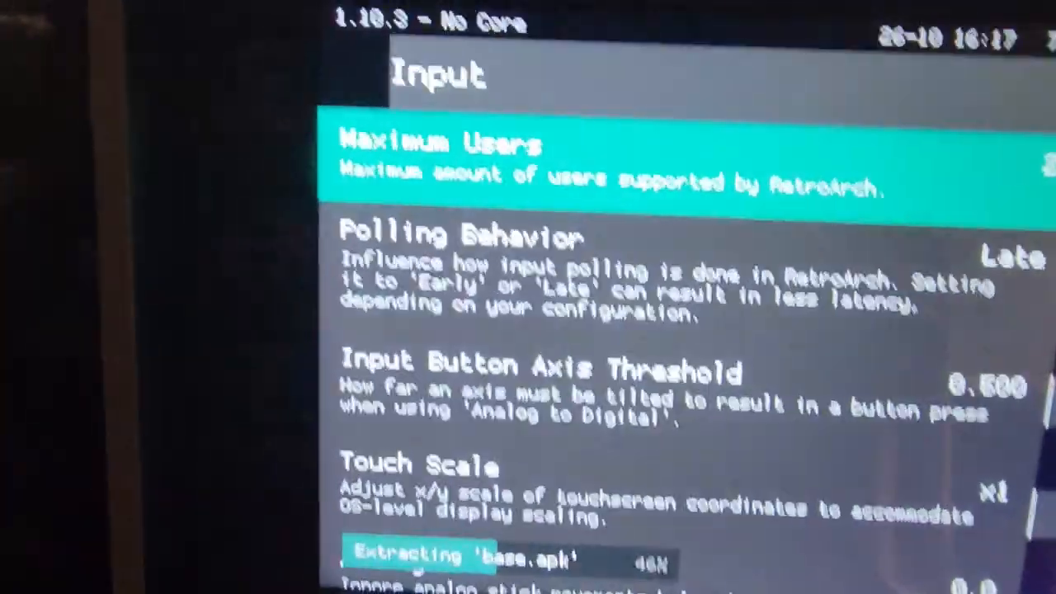
Step: Scroll down the Input settings and open Port 1 Controls
{"action": "scroll", "scroll_direction": "down", "scroll_amount": 3}
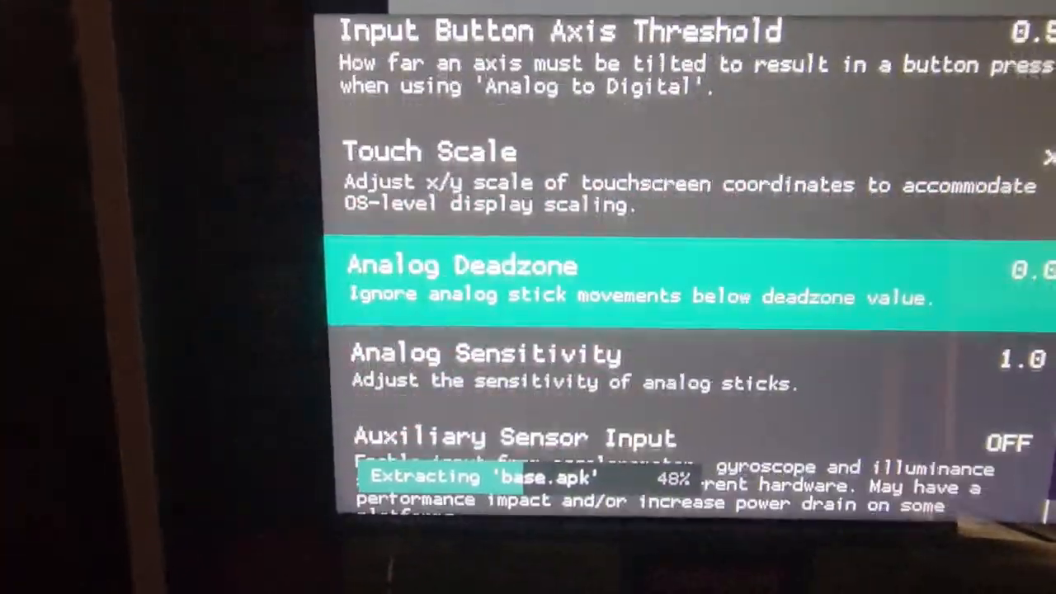
{"action": "scroll", "scroll_direction": "down", "scroll_amount": 3}
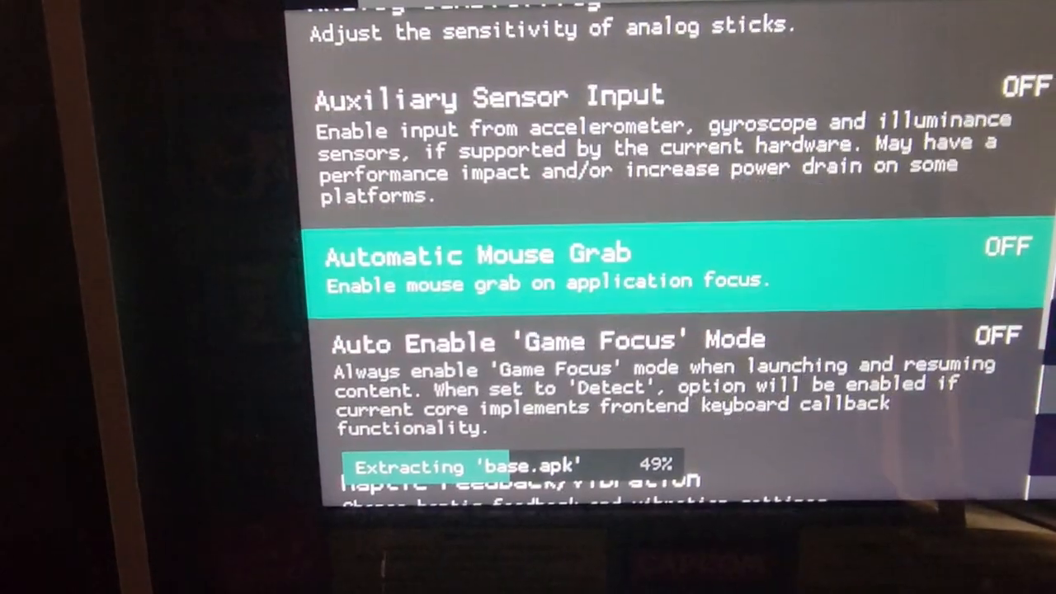
{"action": "scroll", "scroll_direction": "down", "scroll_amount": 3}
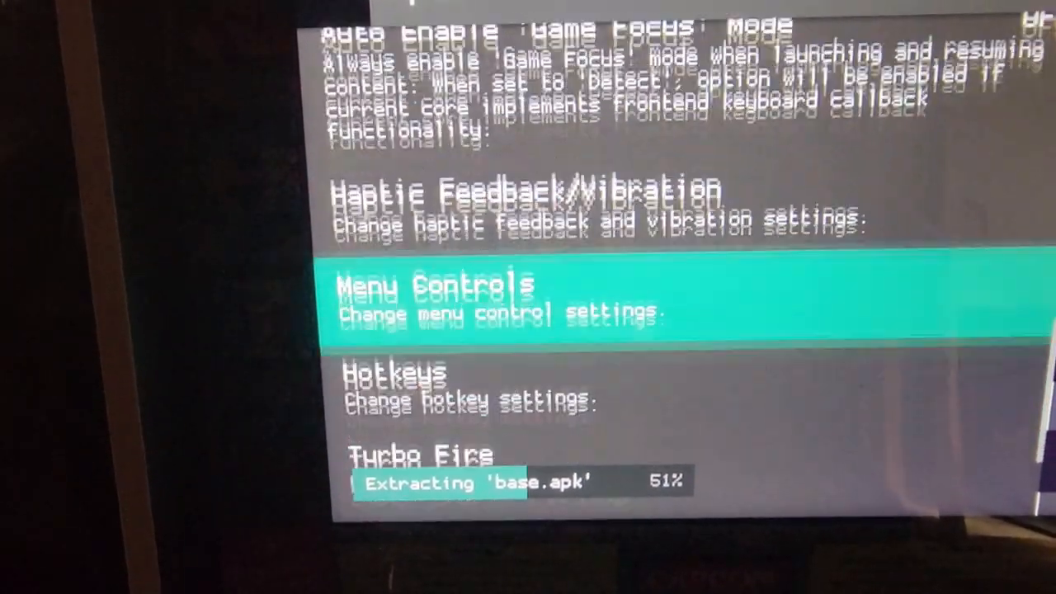
{"action": "key", "text": "Down"}
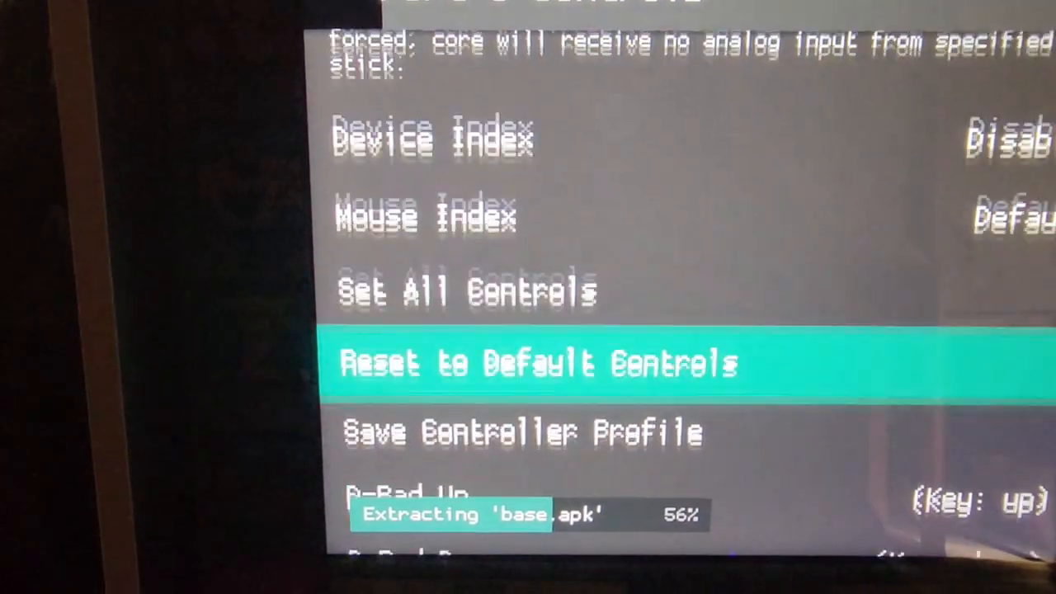
Step: Bind D-Pad Up to the Up key and D-Pad Down to the Down key
{"action": "key", "text": "down"}
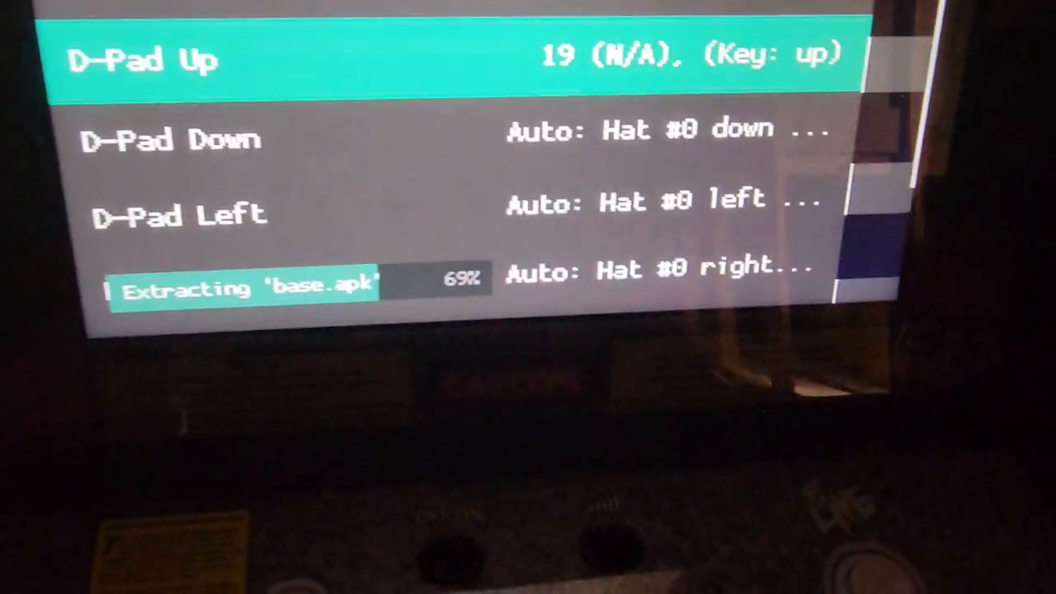
{"action": "key", "text": "down"}
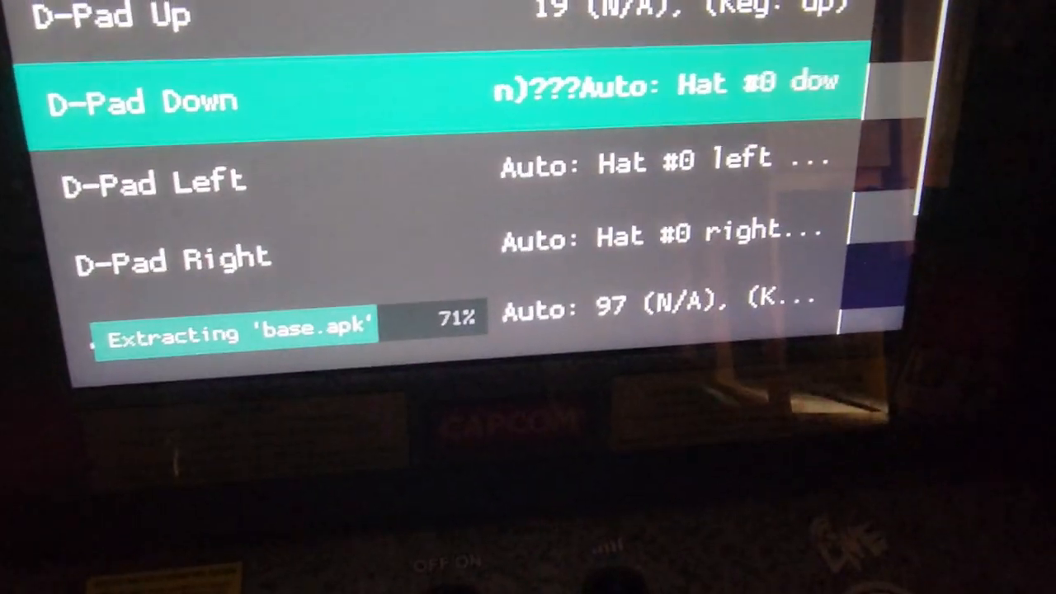
{"action": "left_click", "coordinate": [140, 101]}
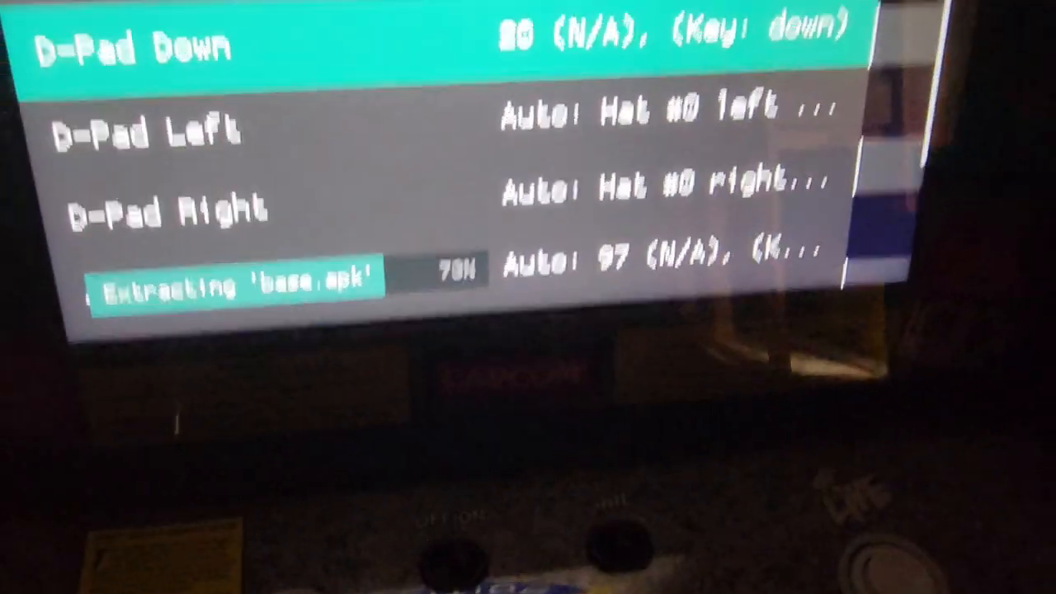
{"action": "key", "text": "down"}
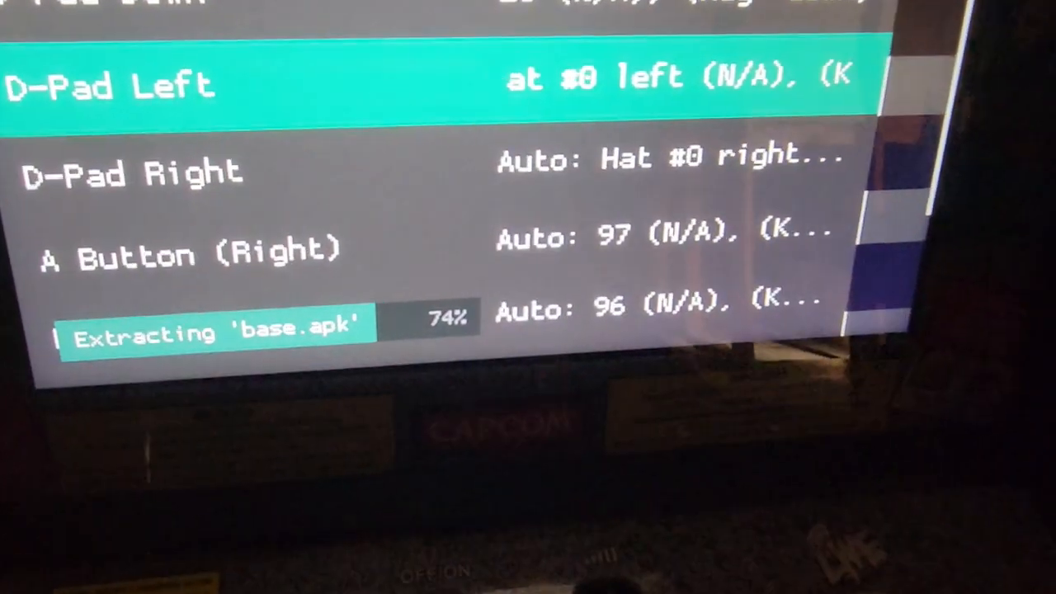